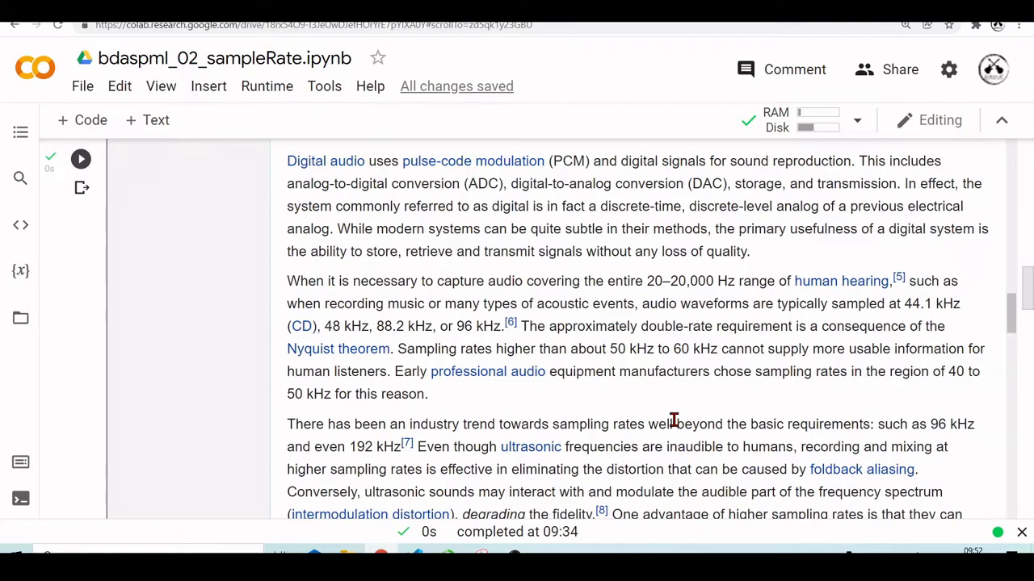
pyautogui.scroll(-3)
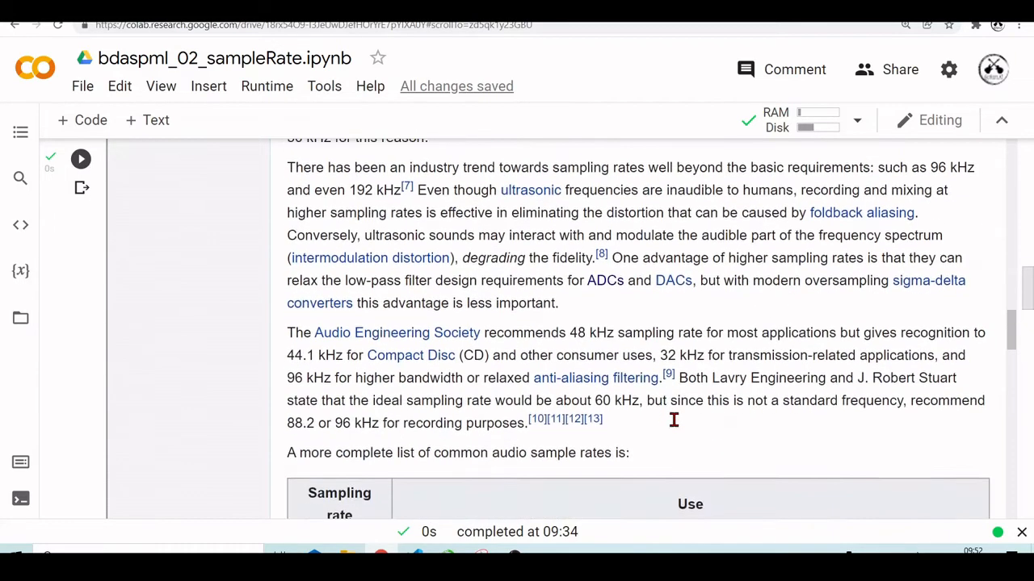
pyautogui.scroll(-3)
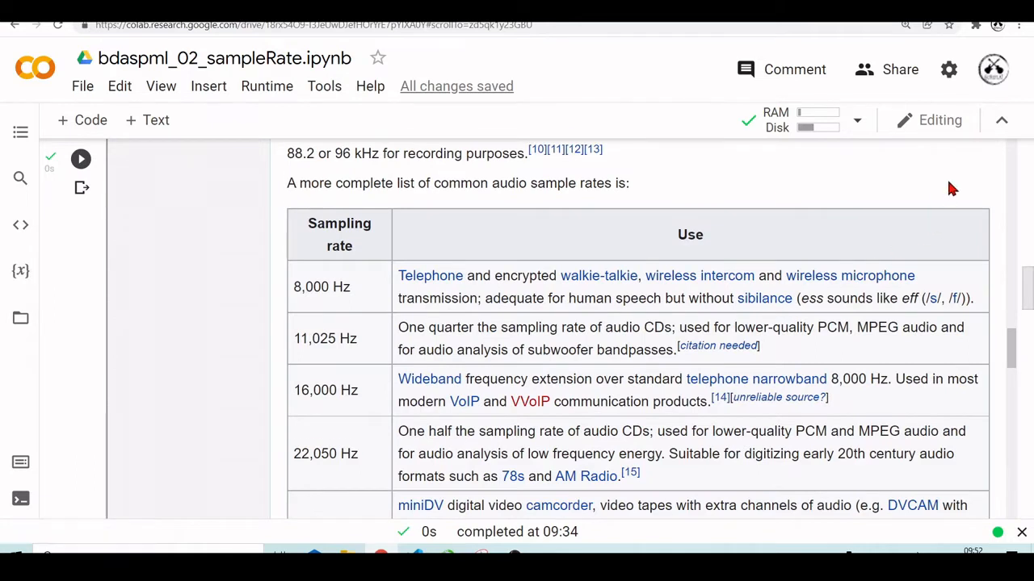
pyautogui.scroll(-3)
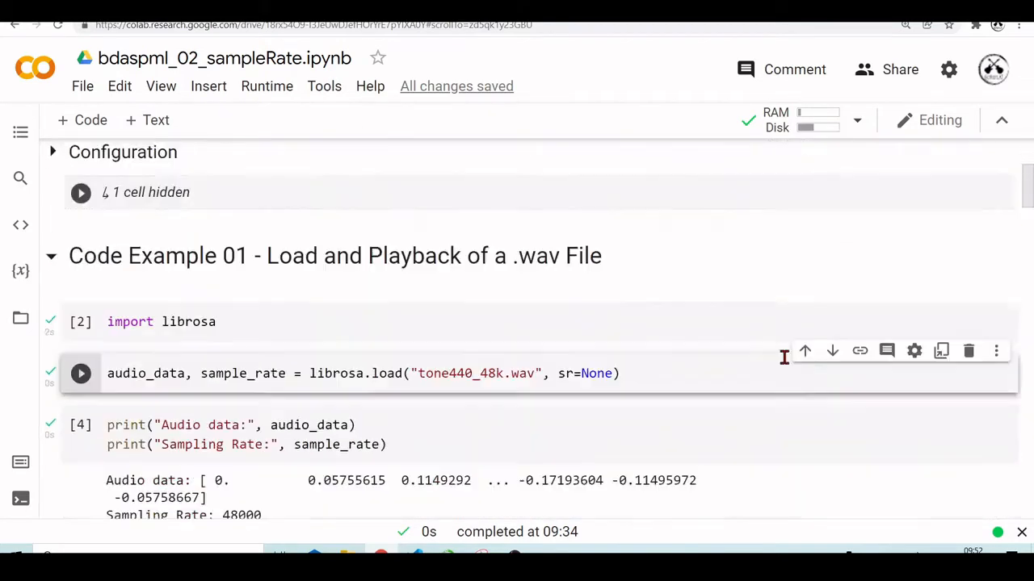
pyautogui.scroll(-3)
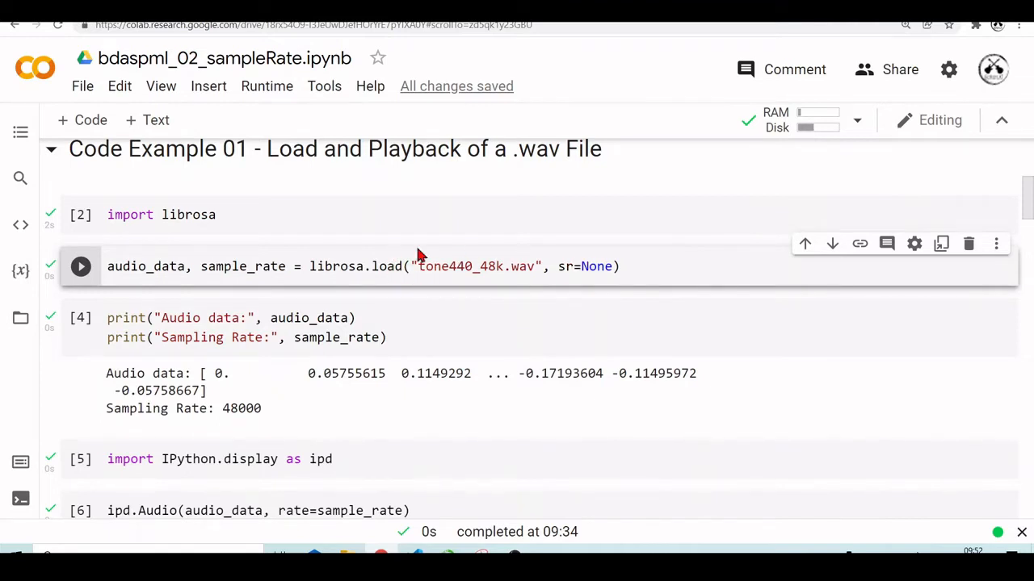
pyautogui.moveTo(594, 266)
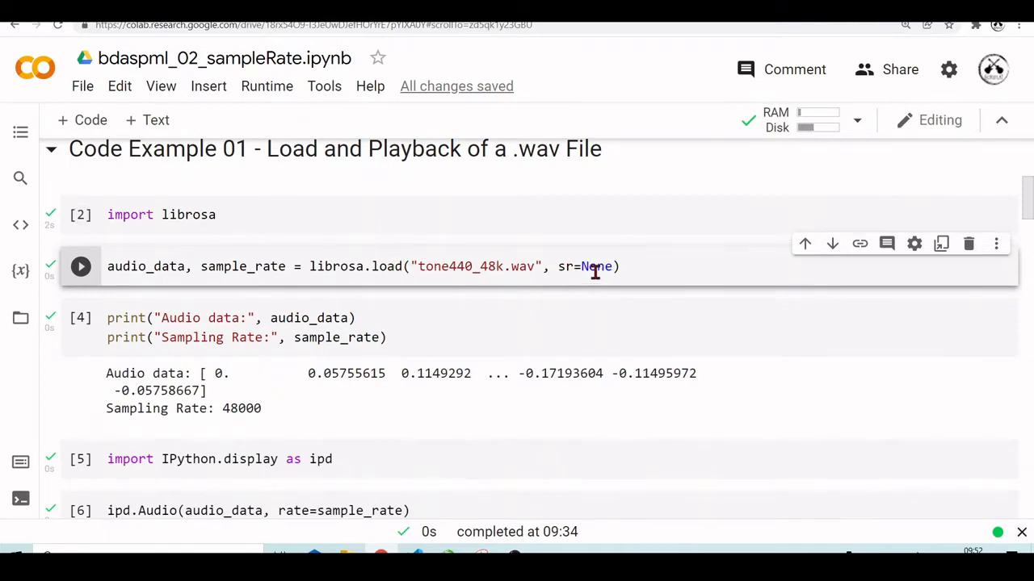
pyautogui.moveTo(504, 304)
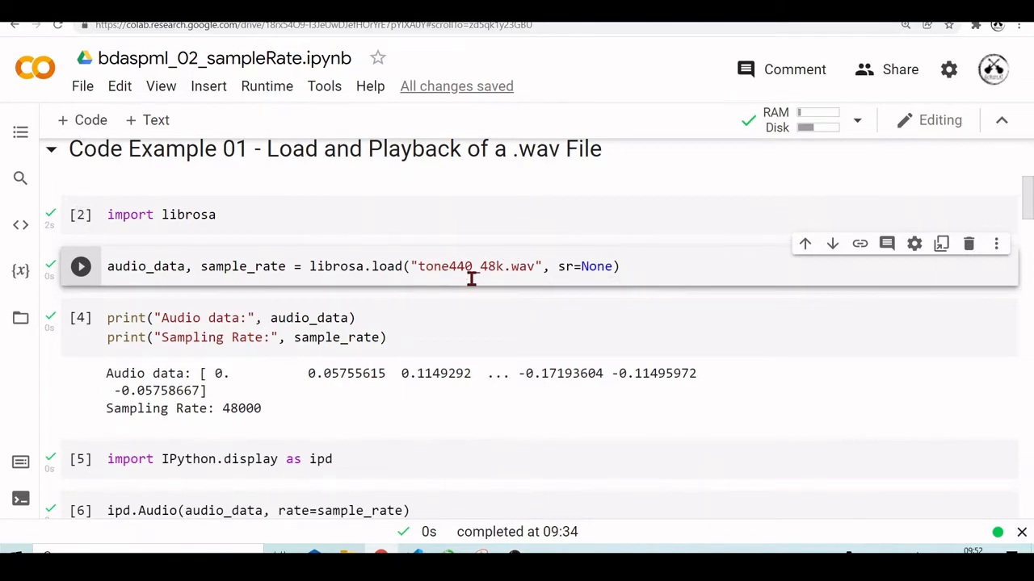
pyautogui.moveTo(599, 268)
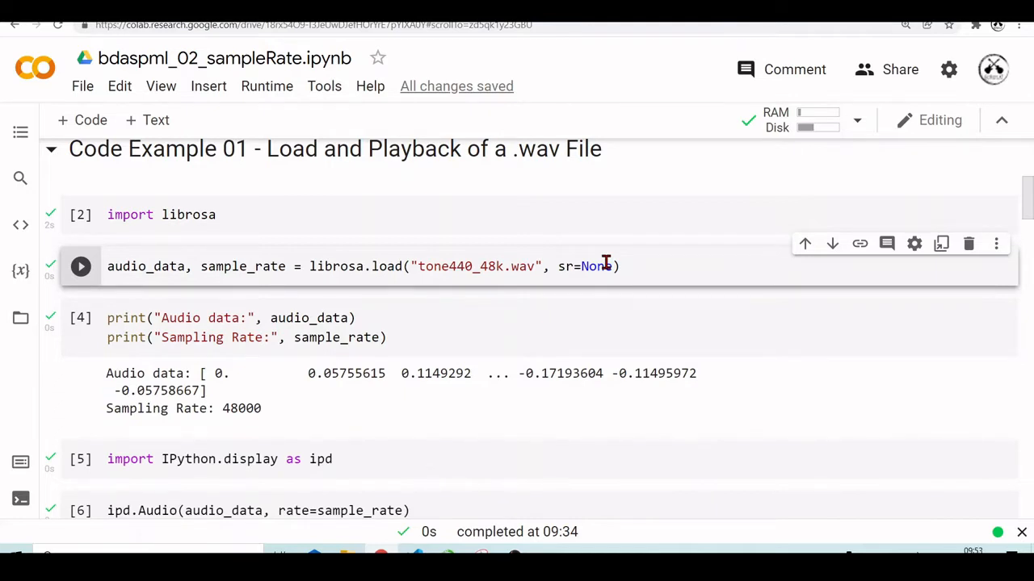
pyautogui.moveTo(562, 264)
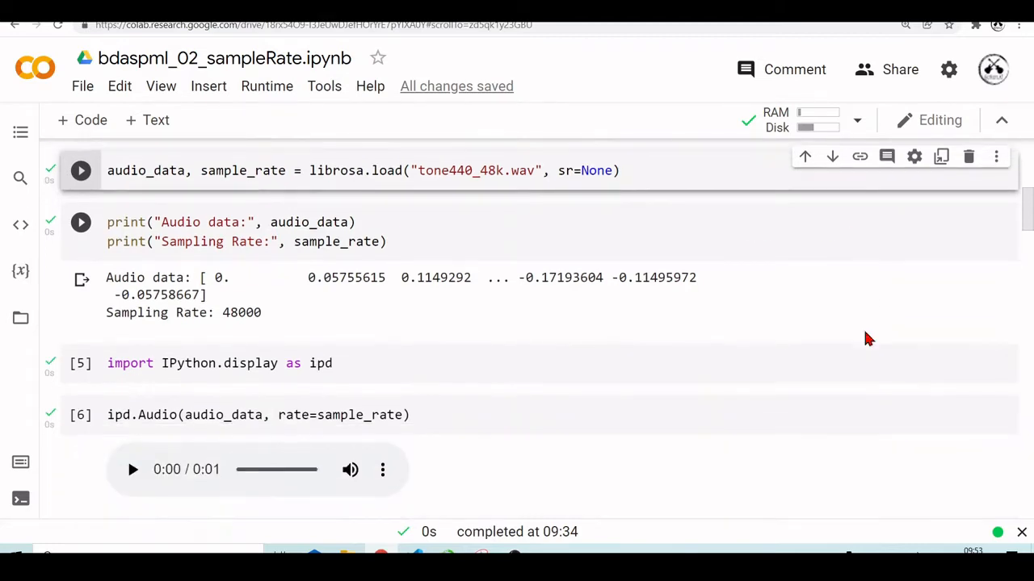
pyautogui.scroll(-3)
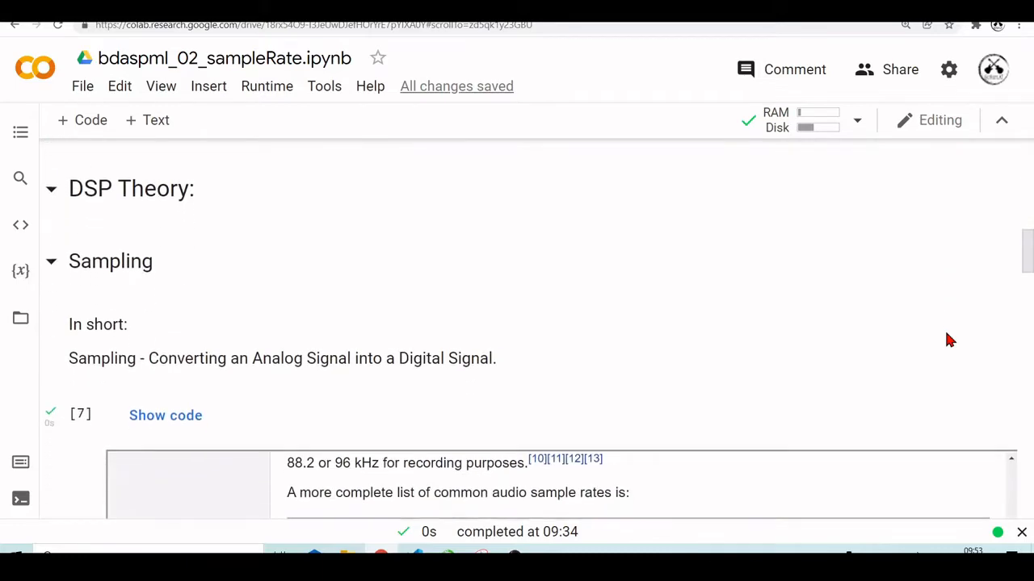
pyautogui.scroll(-3)
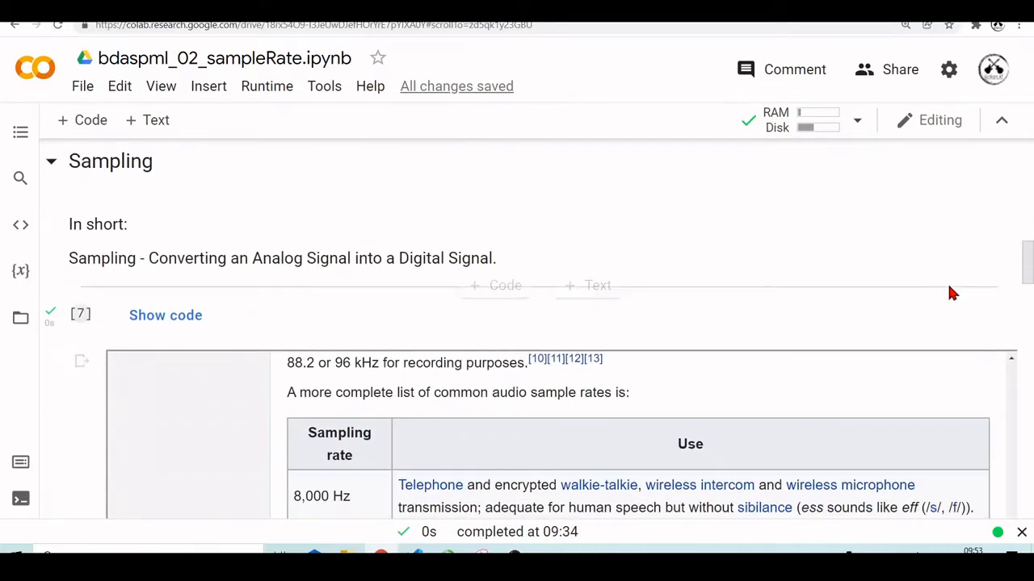
pyautogui.scroll(-3)
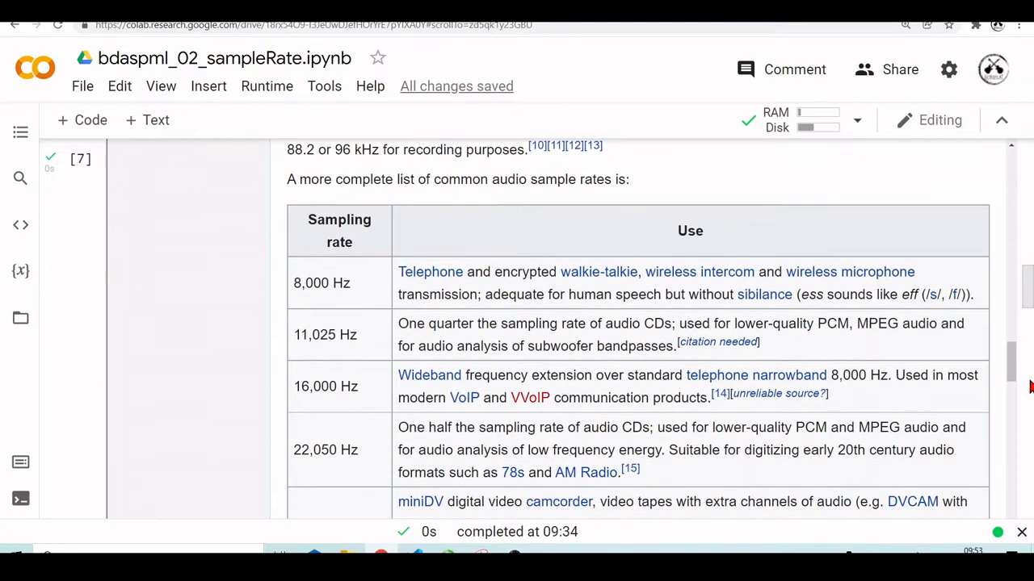
pyautogui.scroll(-3)
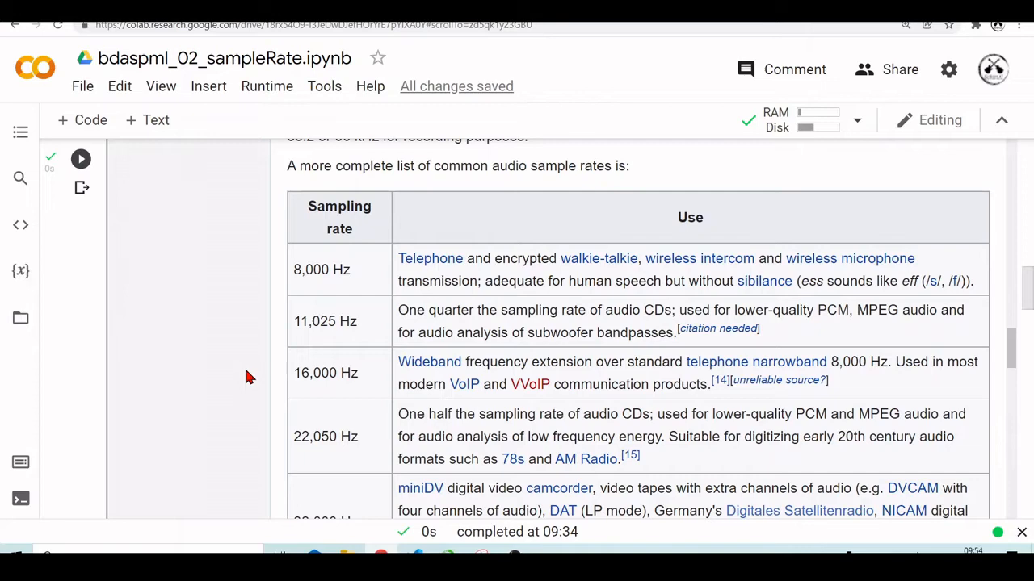
pyautogui.scroll(-3)
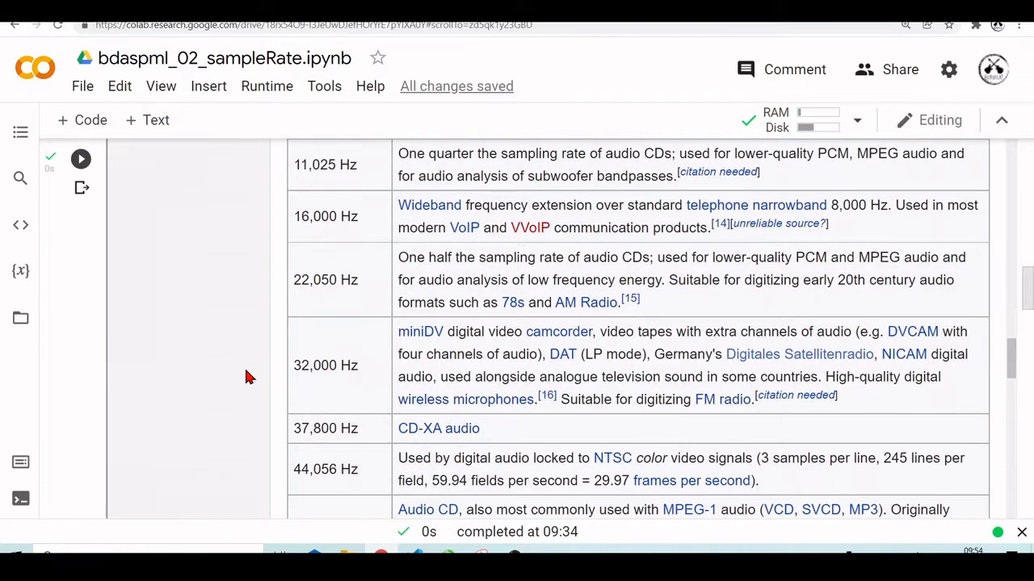
pyautogui.scroll(-3)
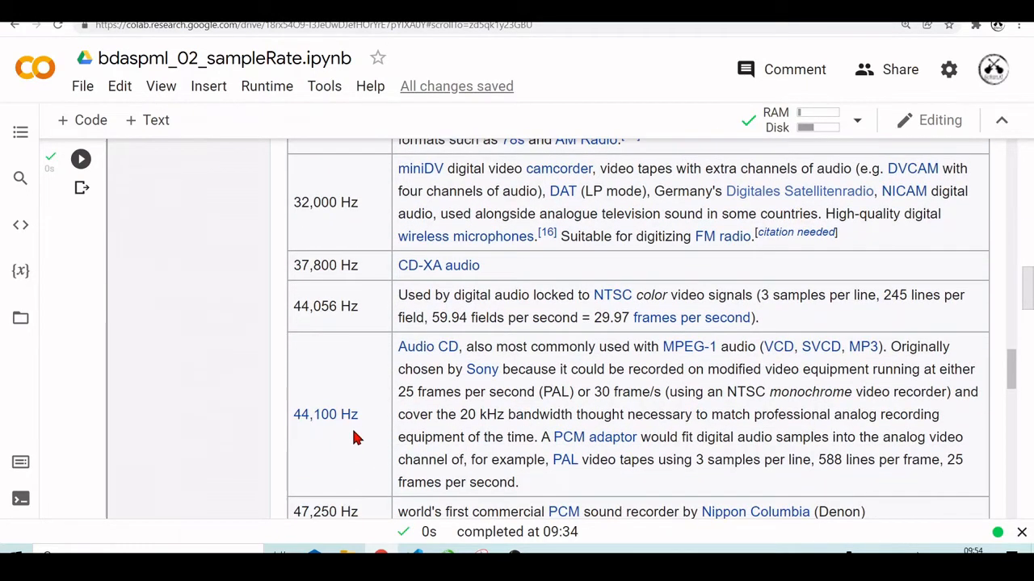
pyautogui.moveTo(252, 368)
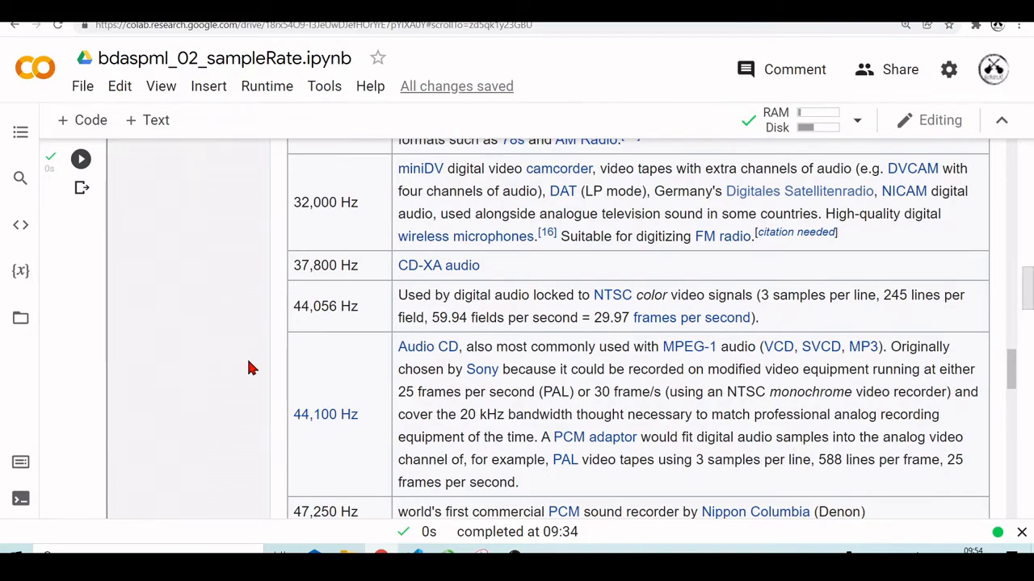
pyautogui.scroll(-3)
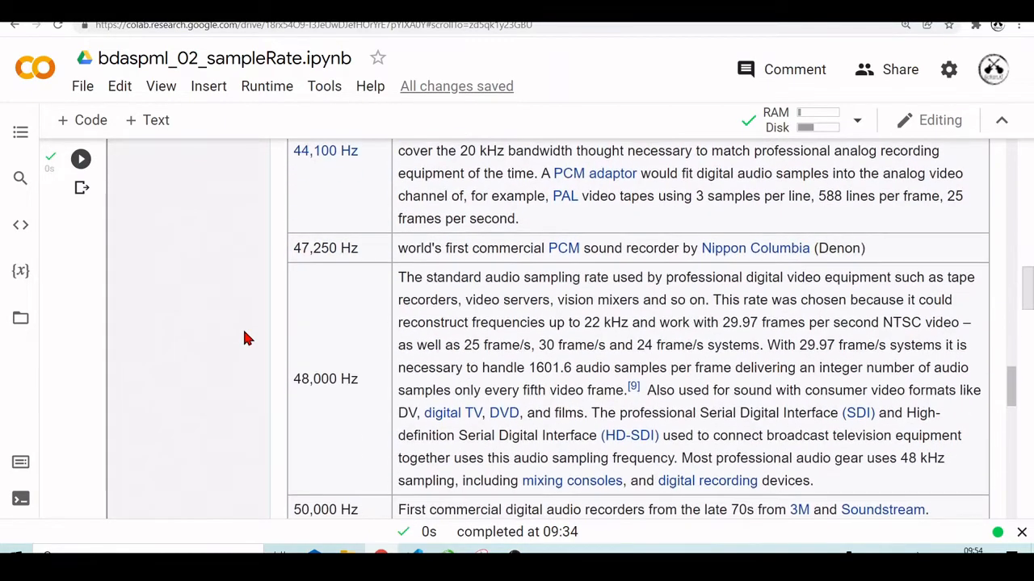
pyautogui.scroll(-3)
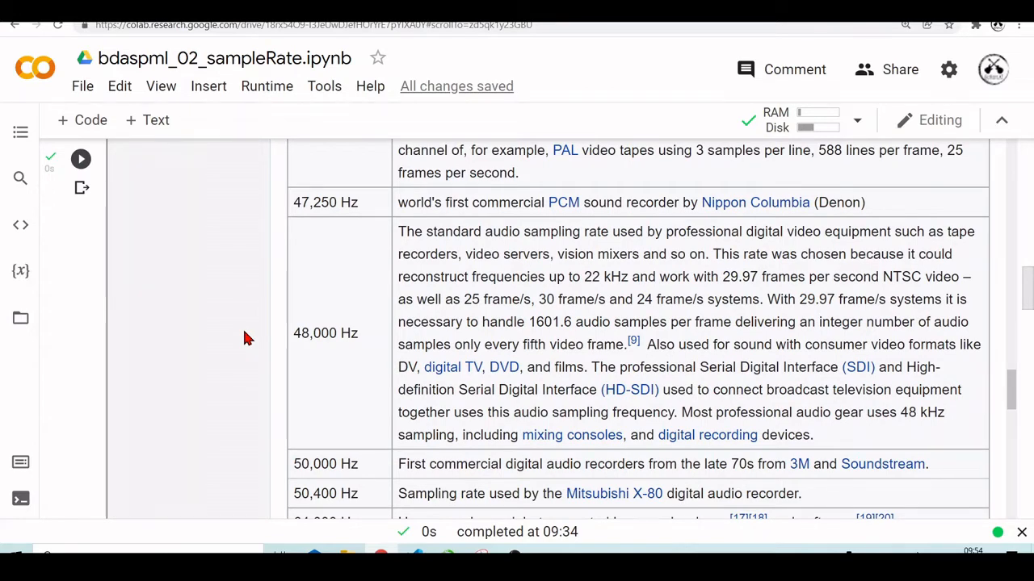
pyautogui.scroll(-3)
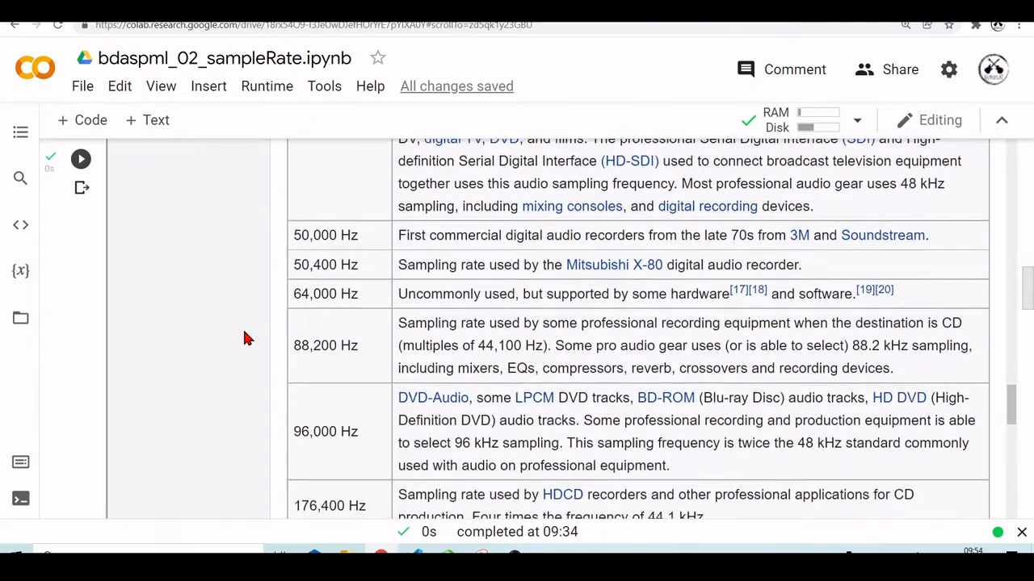
pyautogui.scroll(-3)
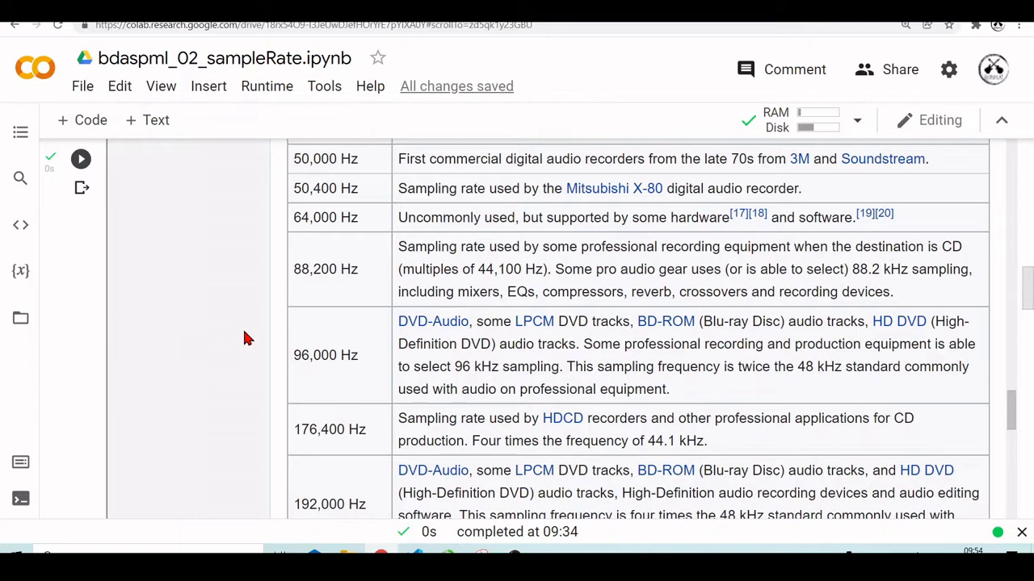
pyautogui.scroll(-3)
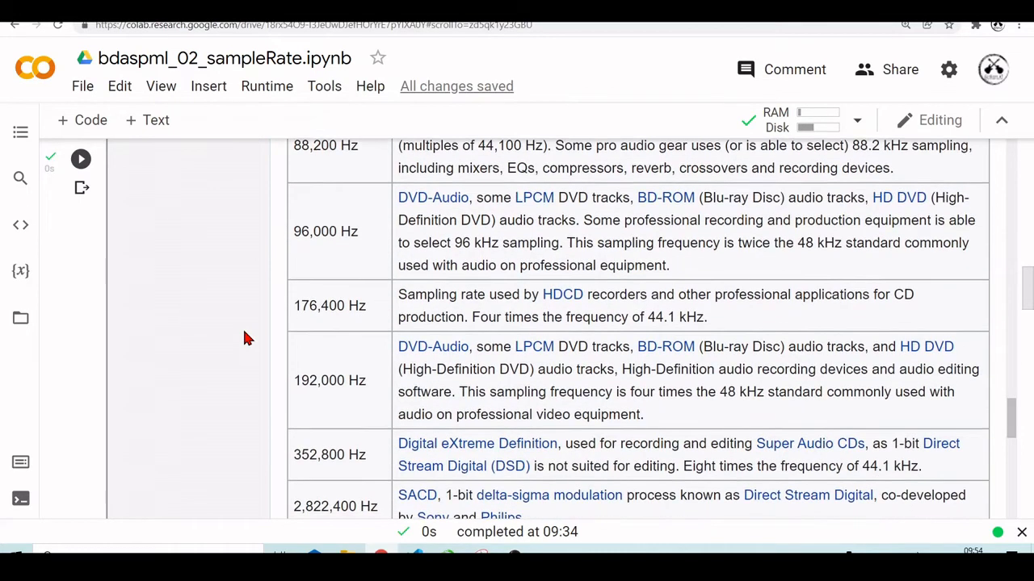
pyautogui.scroll(-3)
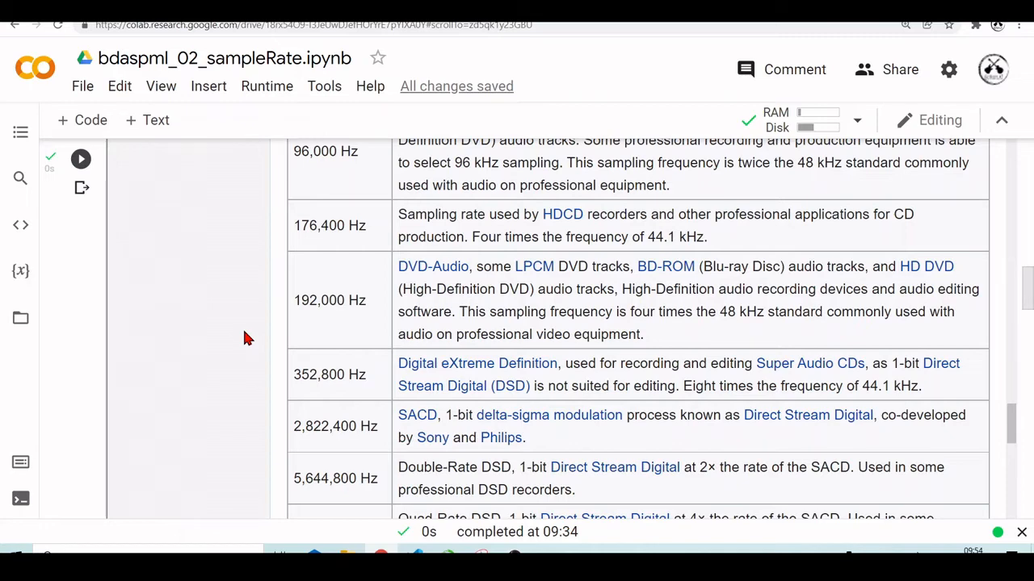
pyautogui.scroll(3)
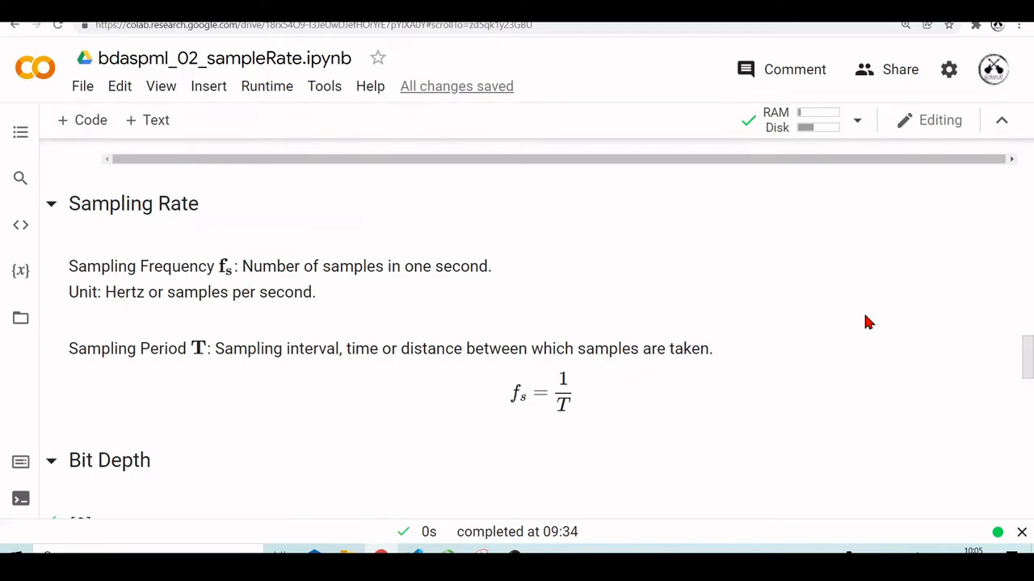
pyautogui.moveTo(575, 405)
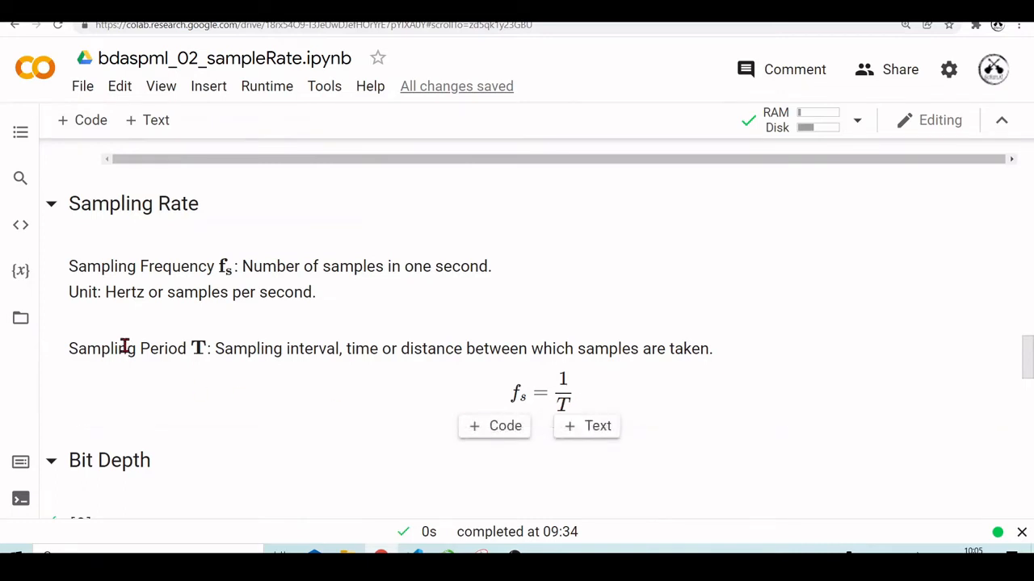
pyautogui.moveTo(504, 407)
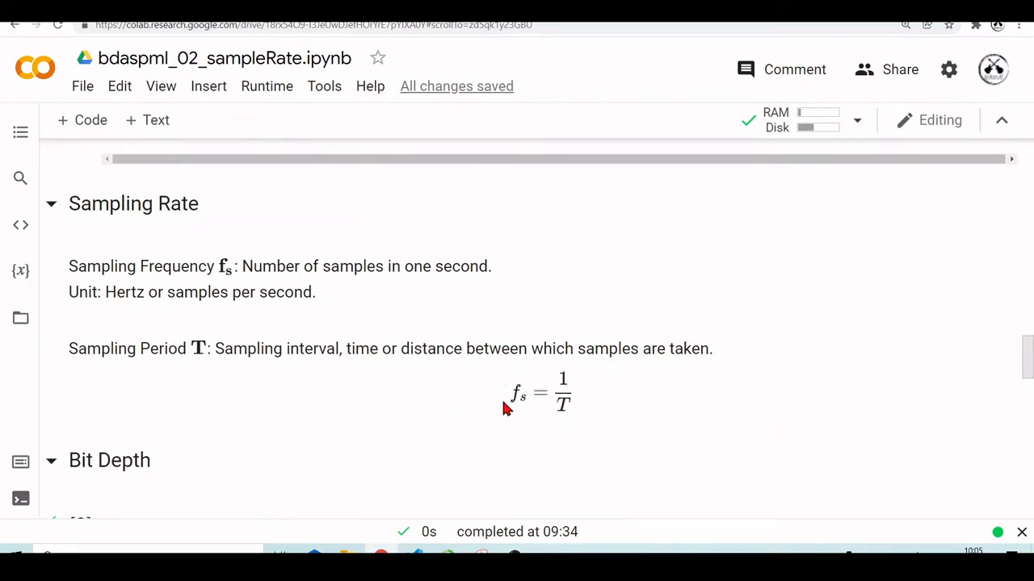
pyautogui.moveTo(617, 426)
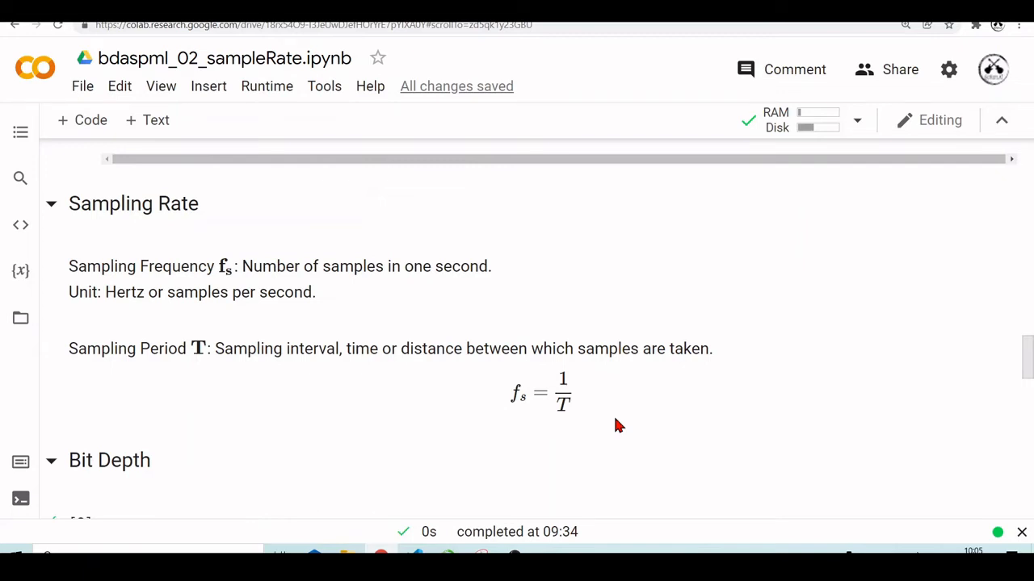
pyautogui.moveTo(733, 394)
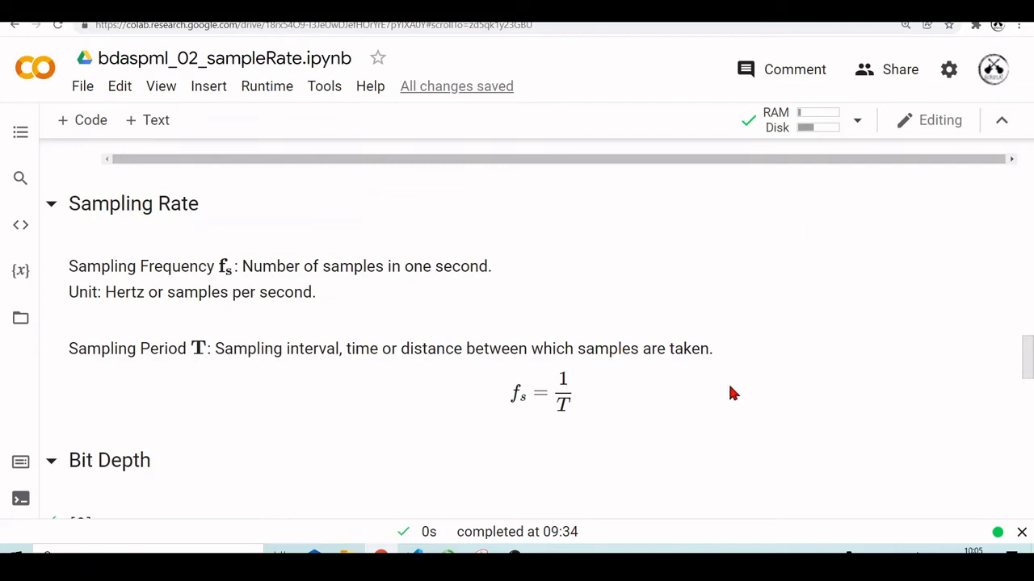
pyautogui.scroll(-3)
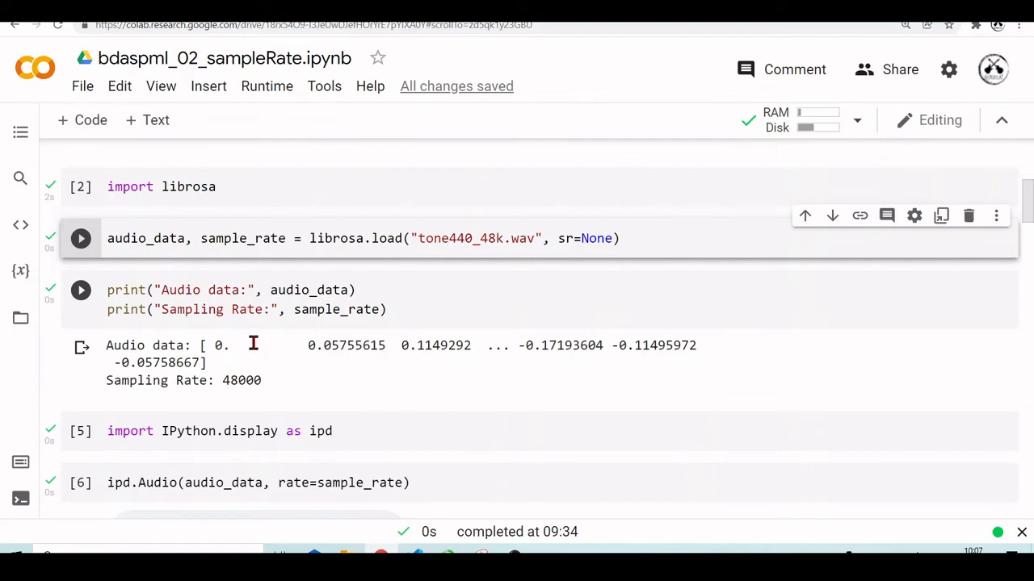
pyautogui.moveTo(168, 362)
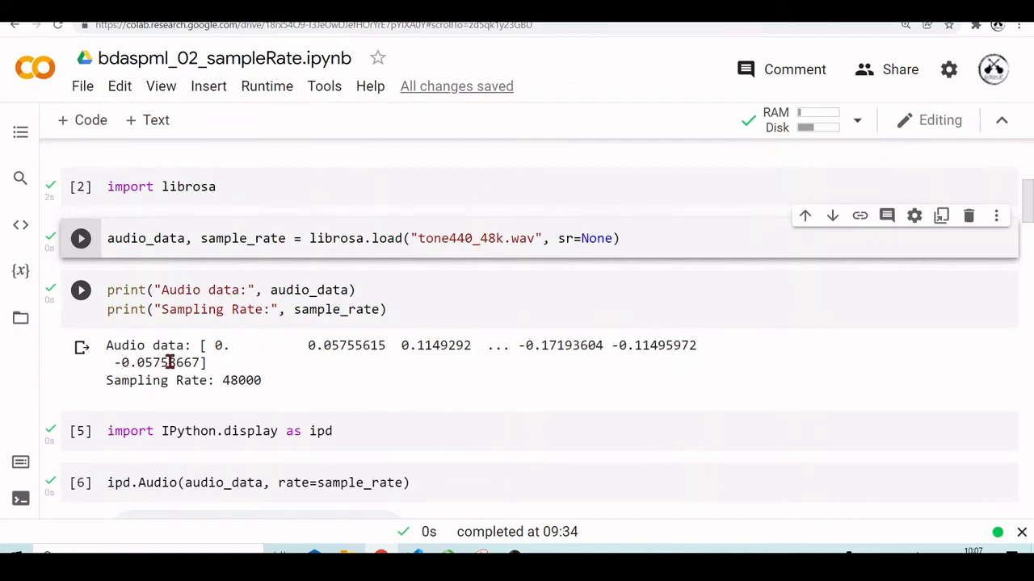